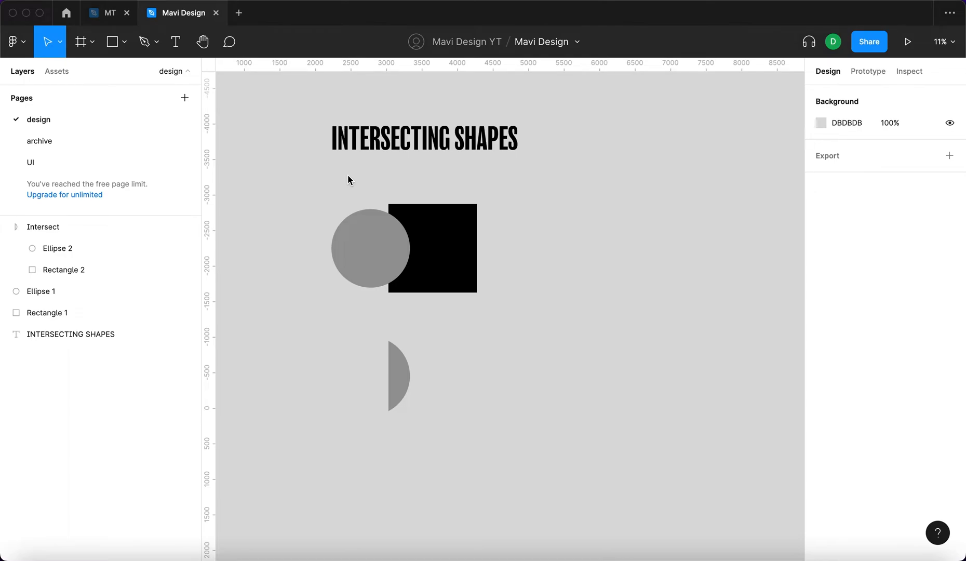
Inspect the example square and its half-circle intersection result, then clear the selection
{"action": "left_click", "coordinate": [431, 248]}
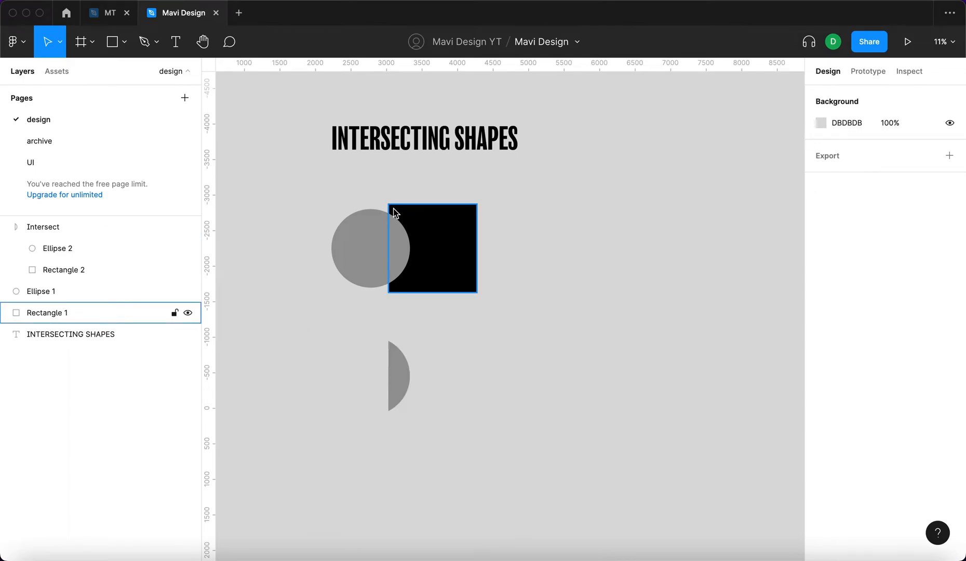
{"action": "left_click", "coordinate": [363, 246]}
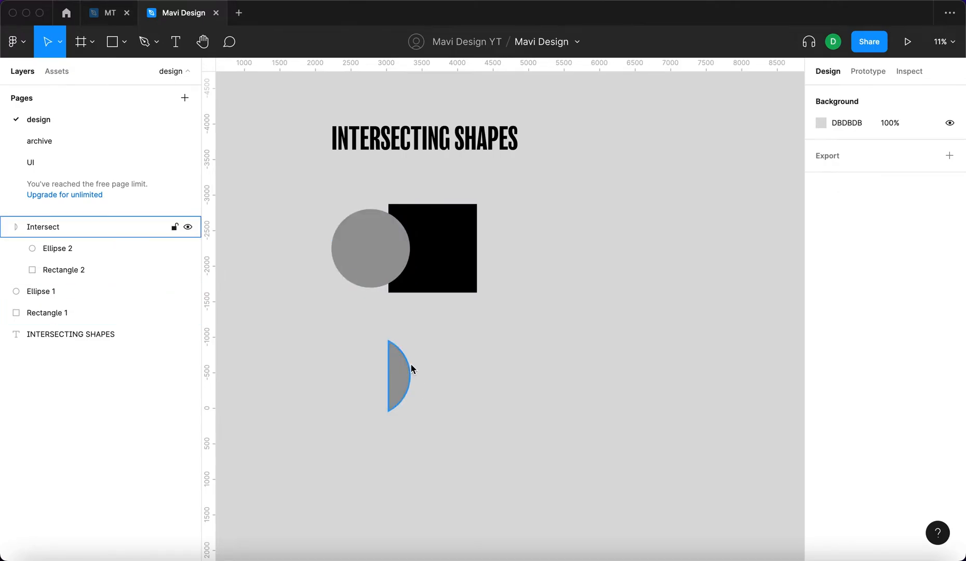
{"action": "left_click", "coordinate": [522, 161]}
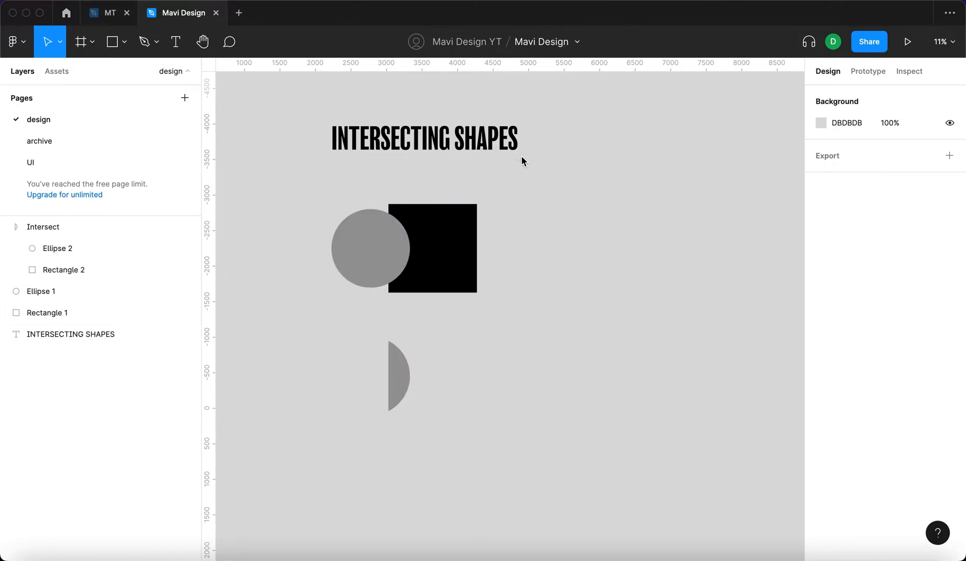
{"action": "left_click", "coordinate": [431, 248]}
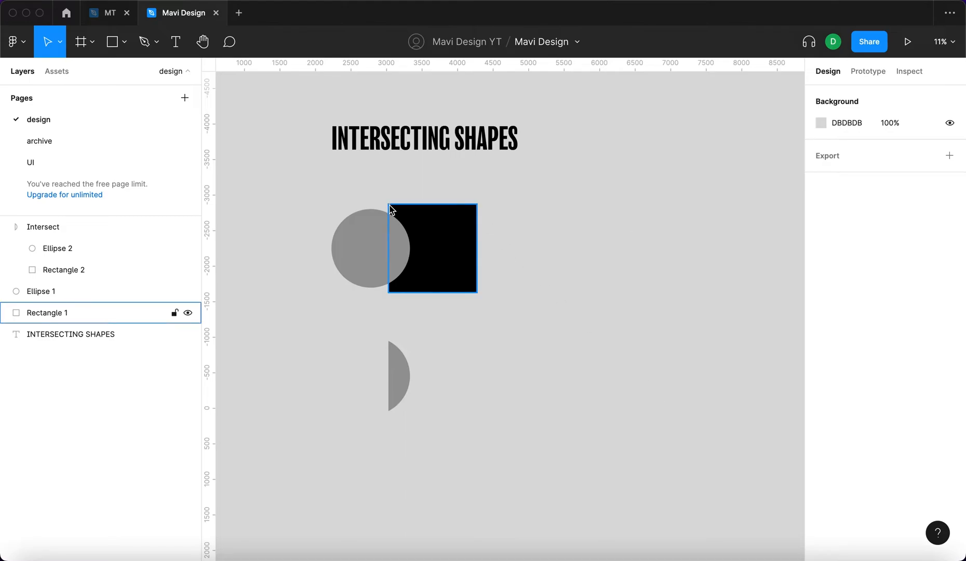
{"action": "left_click", "coordinate": [524, 284]}
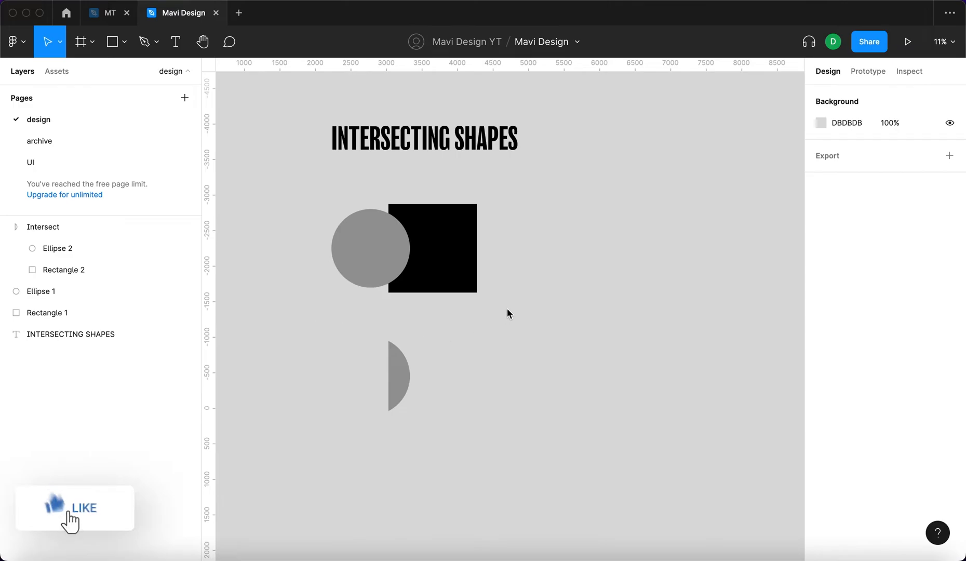
Duplicate the circle and square to the right, overlap the circle on the square's left edge, and select both
{"action": "left_click_drag", "start_coordinate": [603, 198], "coordinate": [708, 300]}
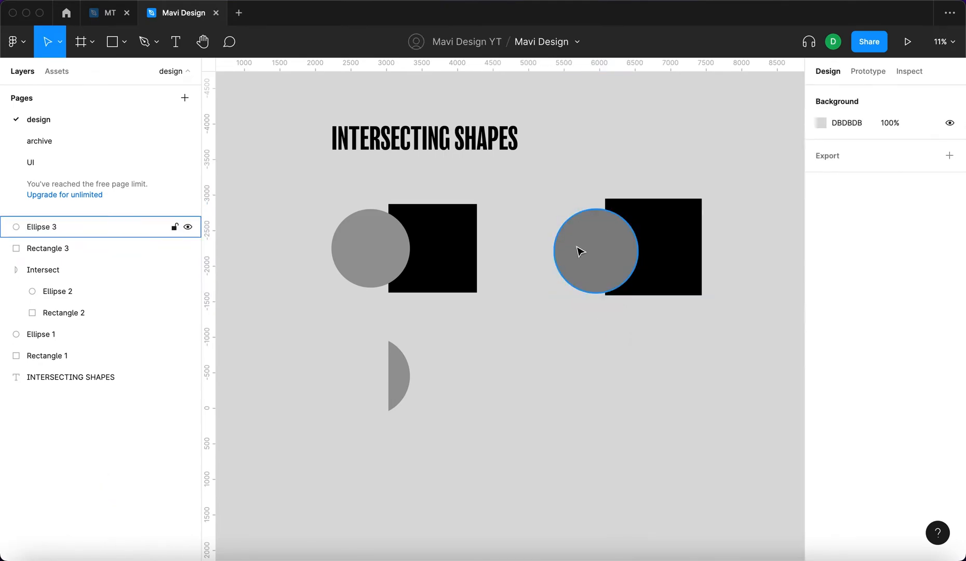
{"action": "left_click_drag", "start_coordinate": [594, 249], "coordinate": [622, 207]}
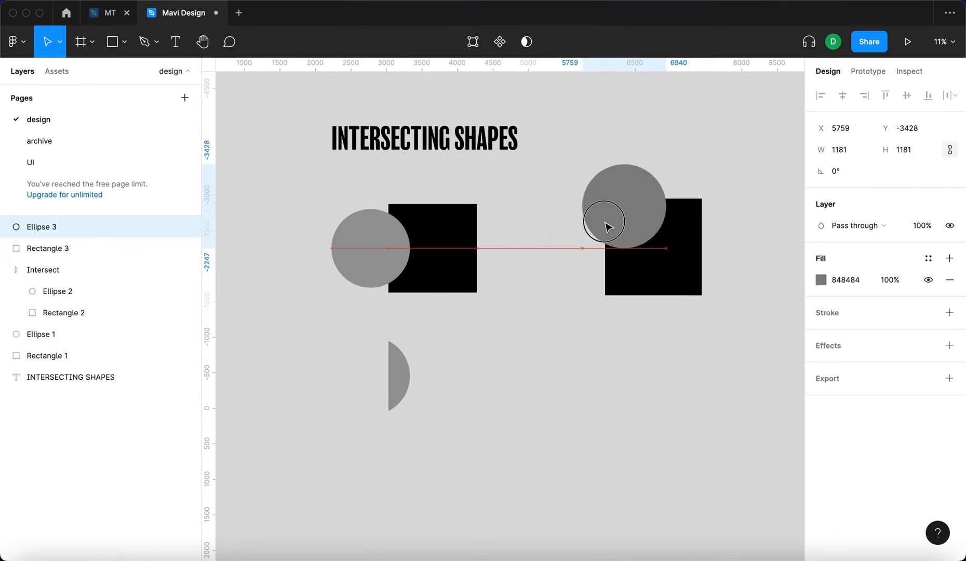
{"action": "left_click_drag", "start_coordinate": [623, 220], "coordinate": [605, 245]}
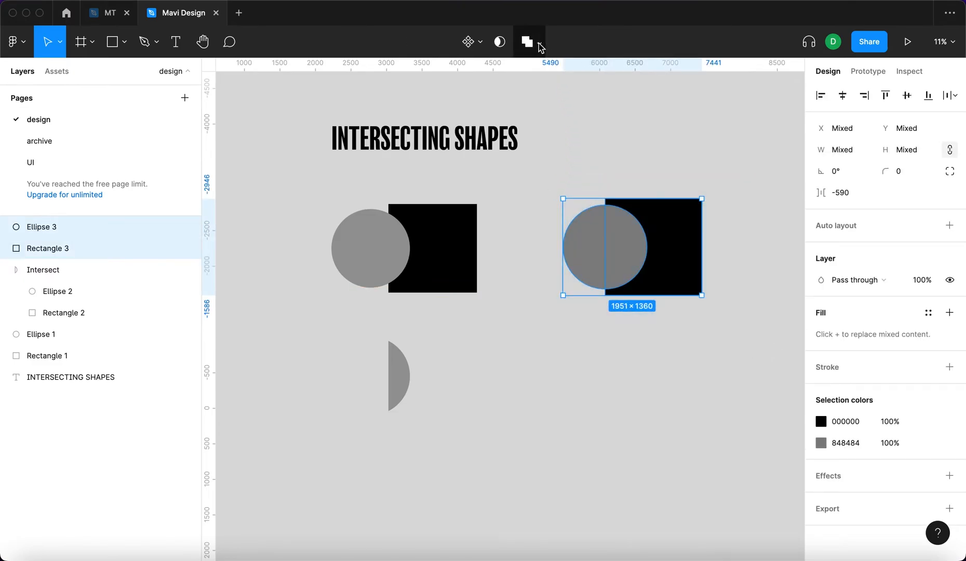
Intersect the copied pair into a half-circle and move it down beside the first one
{"action": "left_click", "coordinate": [540, 41]}
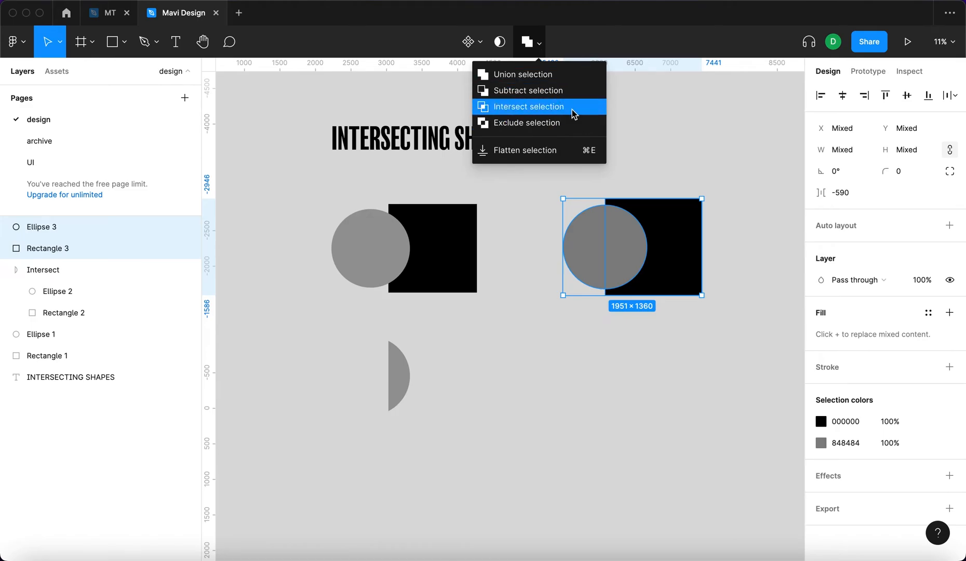
{"action": "left_click", "coordinate": [528, 106]}
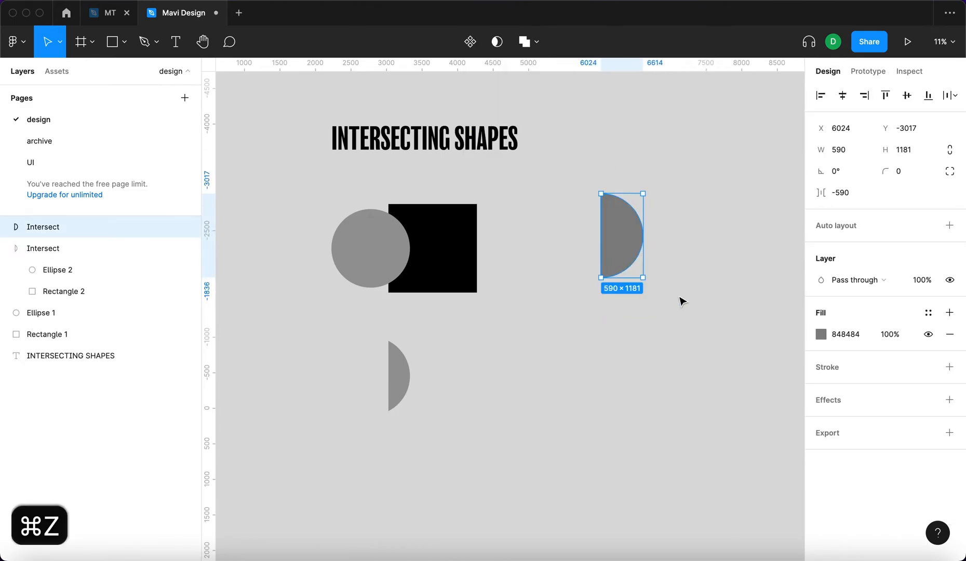
{"action": "left_click_drag", "start_coordinate": [621, 237], "coordinate": [623, 354]}
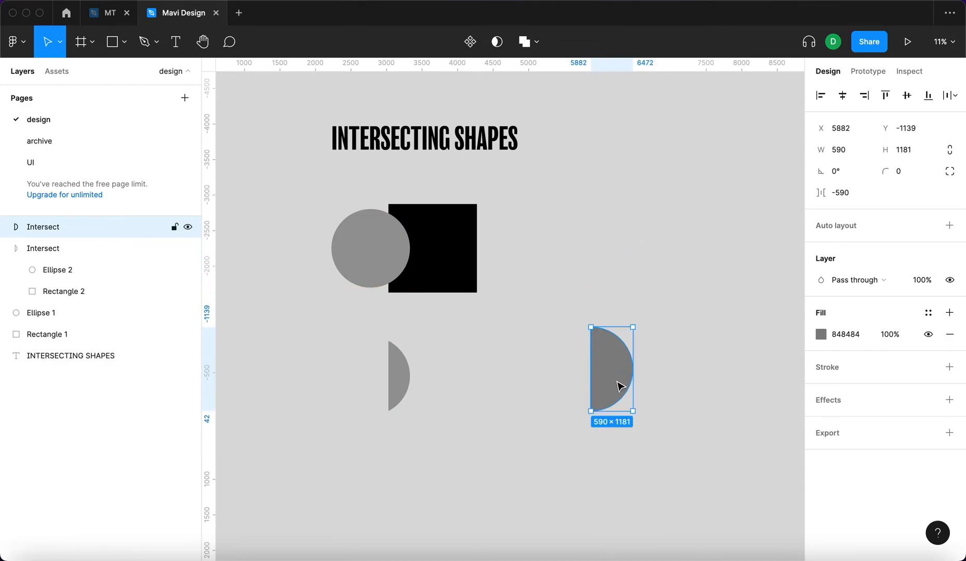
Slide Ellipse 3 rightward inside the Intersect group so the result becomes nearly a full circle
{"action": "left_click", "coordinate": [16, 226]}
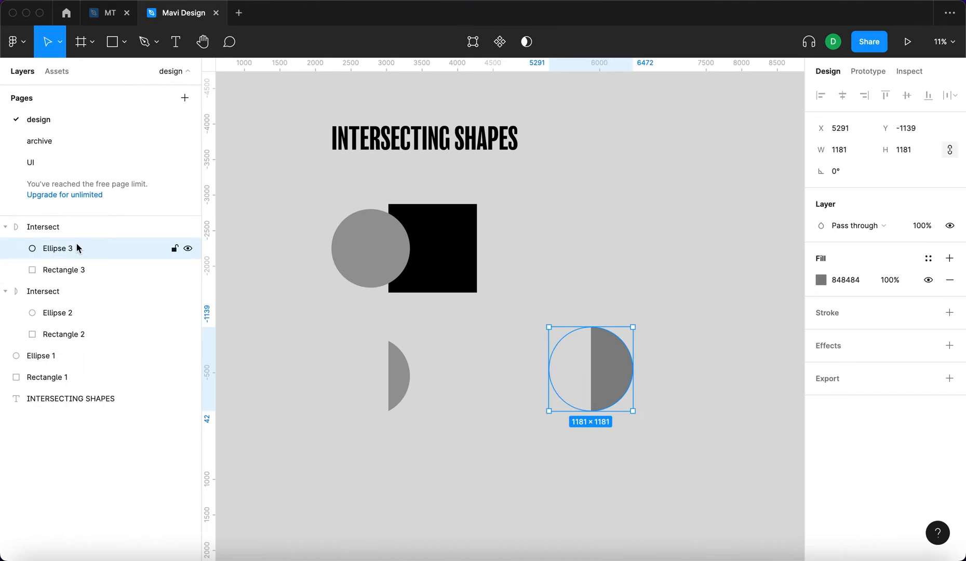
{"action": "left_click", "coordinate": [64, 269]}
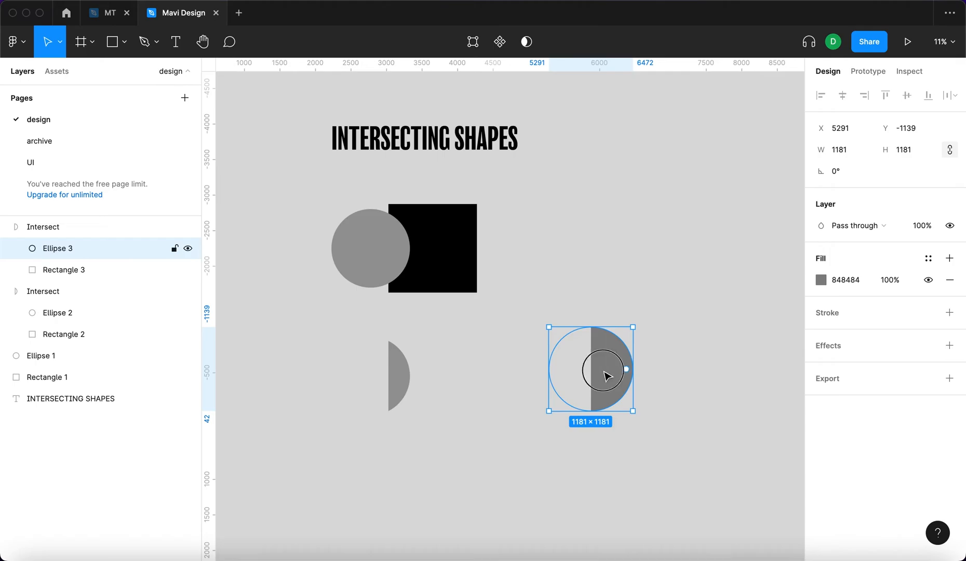
{"action": "left_click_drag", "start_coordinate": [590, 369], "coordinate": [641, 376]}
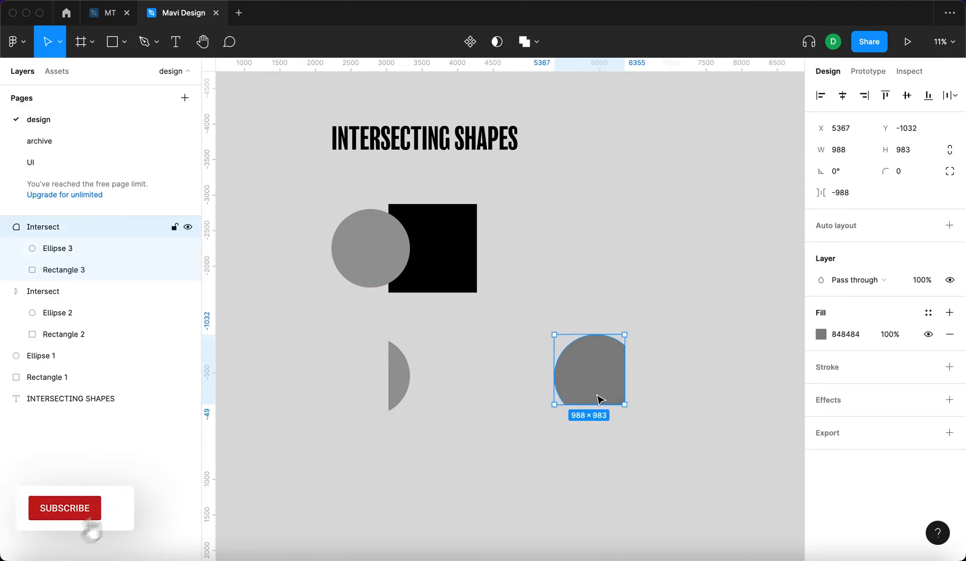
Give the intersection a corner radius of 190 and shift the circle to form a soft organic blob
{"action": "left_click", "coordinate": [903, 171]}
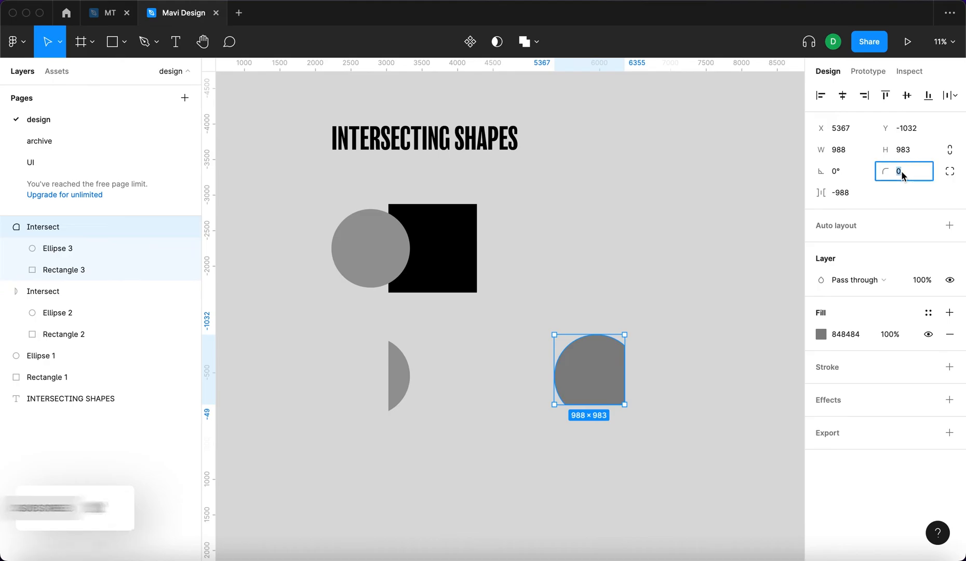
{"action": "type", "text": "190"}
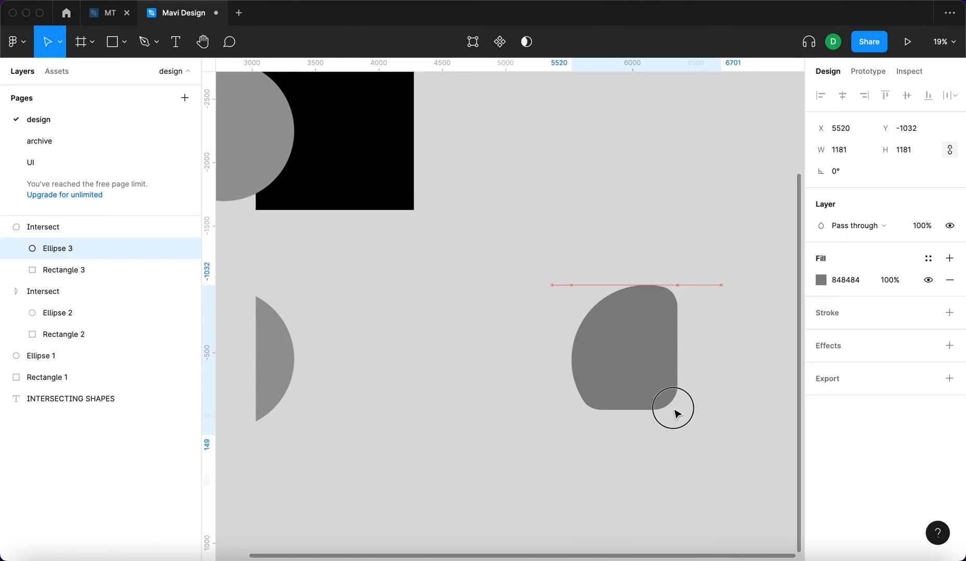
{"action": "left_click_drag", "start_coordinate": [673, 407], "coordinate": [488, 428]}
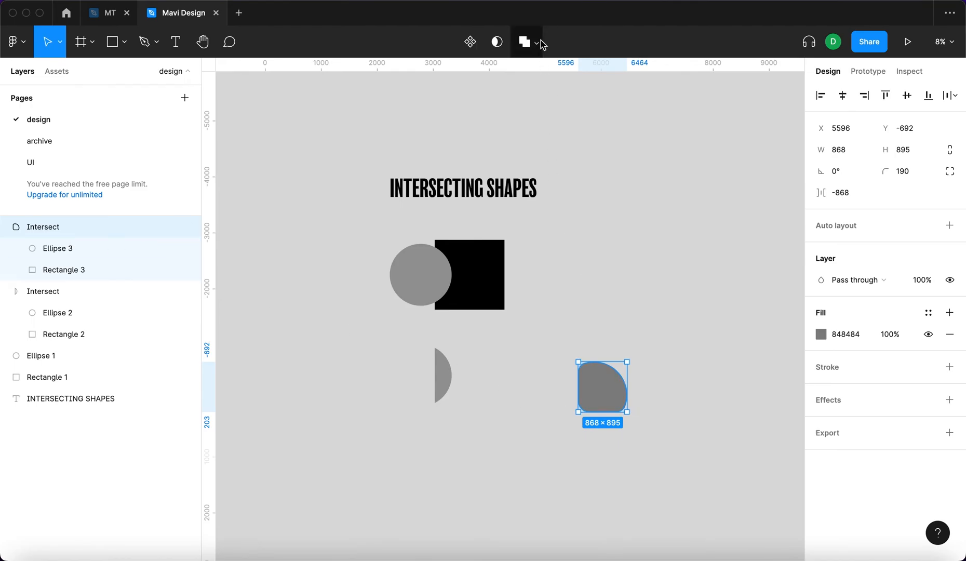
Flatten the blob into one path and nudge it slightly up and left
{"action": "left_click", "coordinate": [536, 42]}
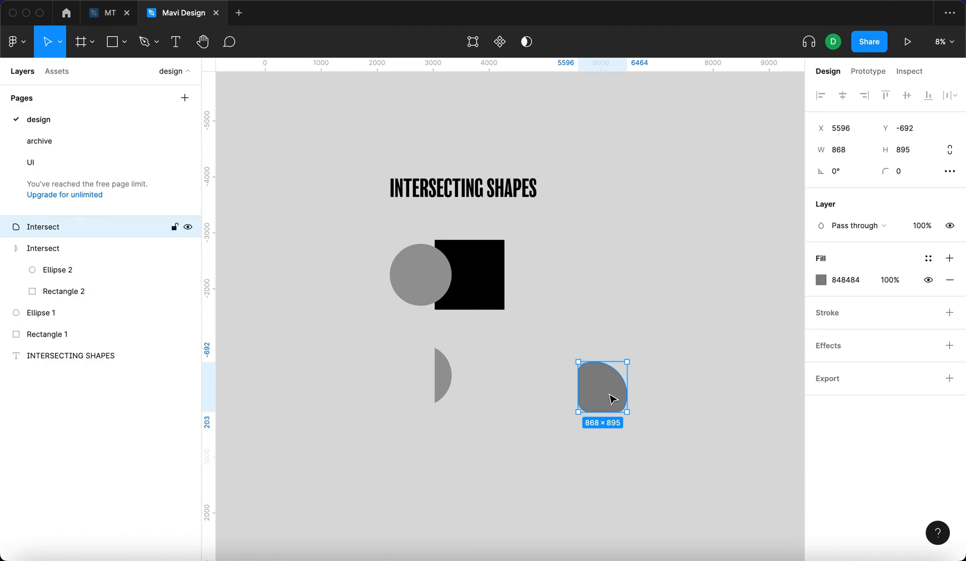
{"action": "left_click_drag", "start_coordinate": [610, 397], "coordinate": [593, 390]}
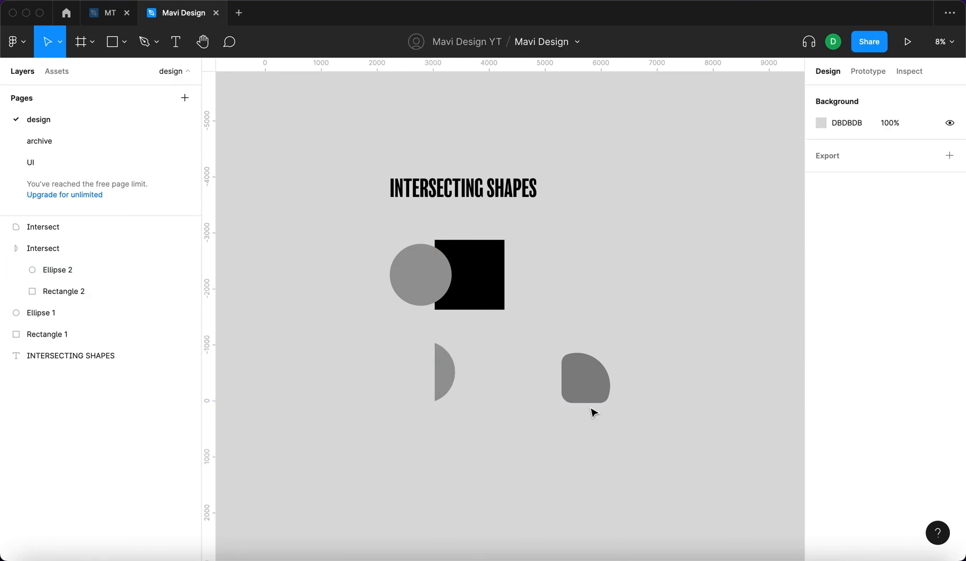
{"action": "left_click", "coordinate": [588, 376]}
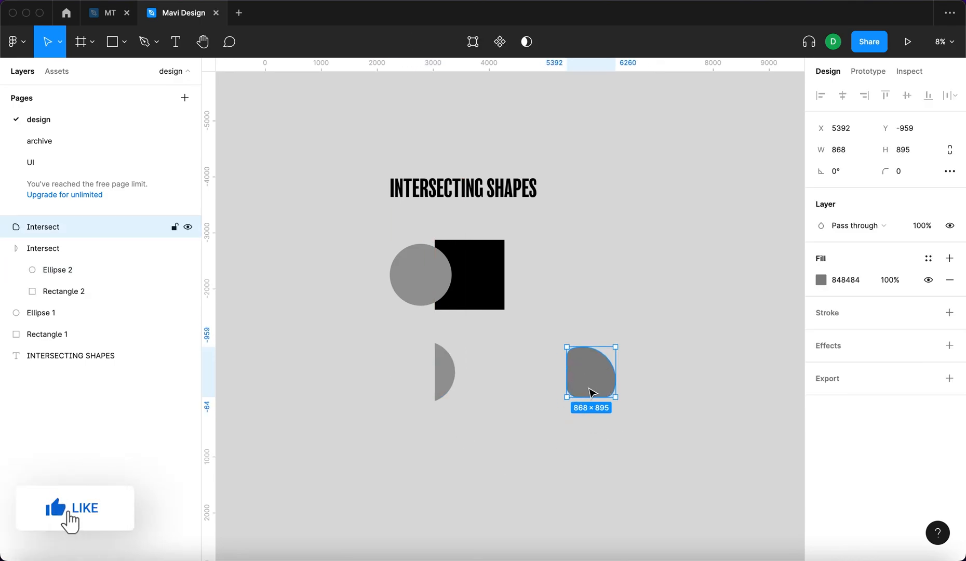
{"action": "left_click", "coordinate": [74, 508]}
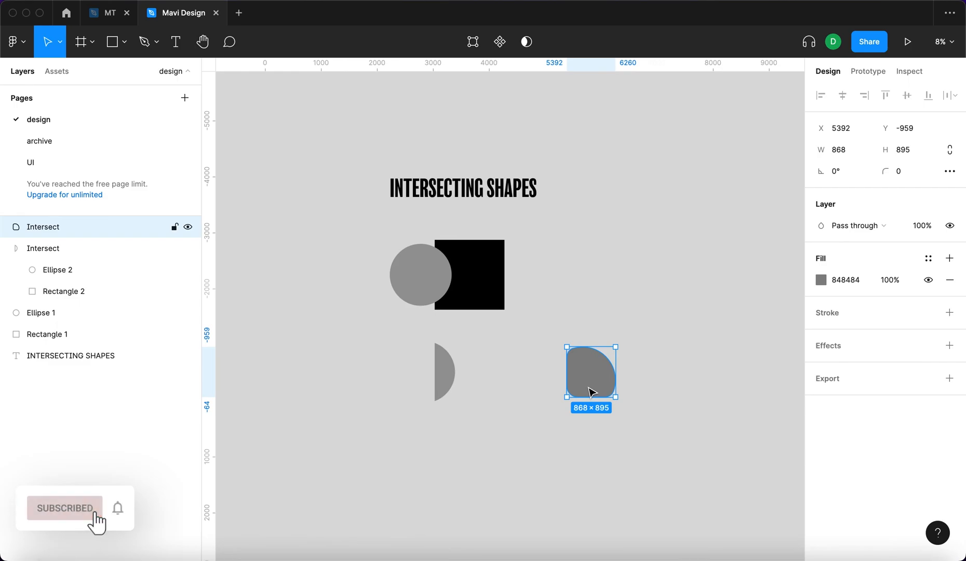
{"action": "left_click", "coordinate": [64, 507]}
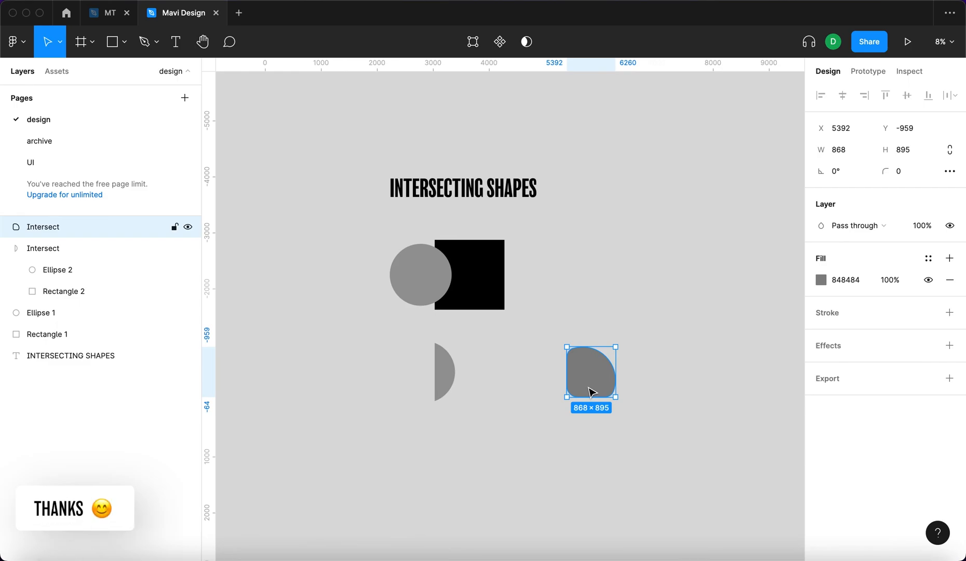